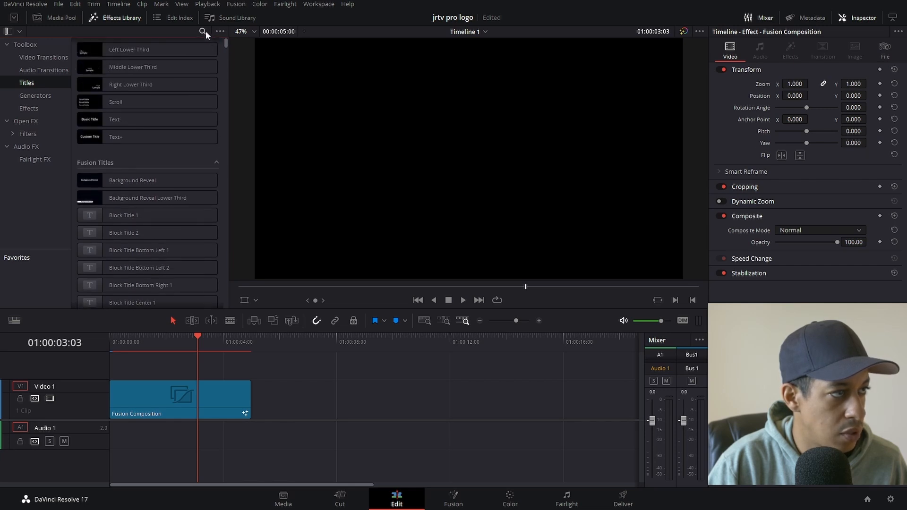
Step: Search 'mac' in the Titles library and drag MacroTool1 onto the timeline
text(mac)
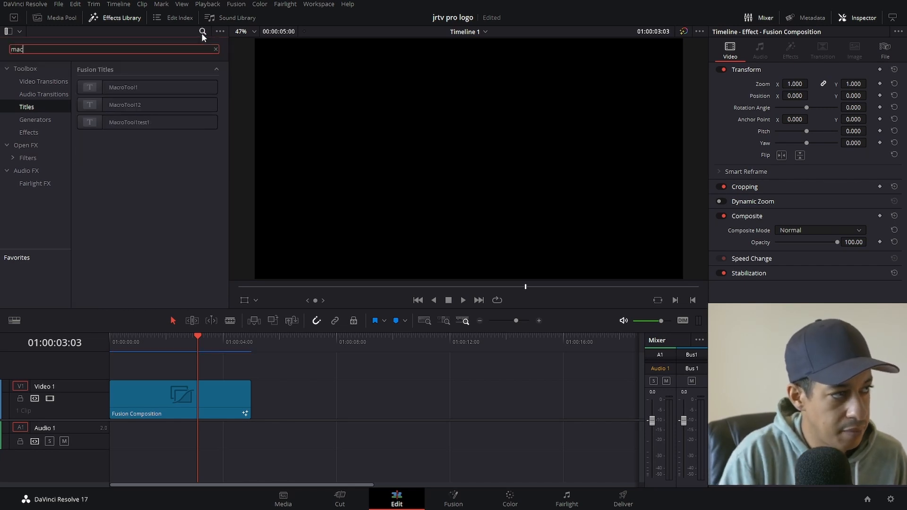
drag(147, 87, 356, 399)
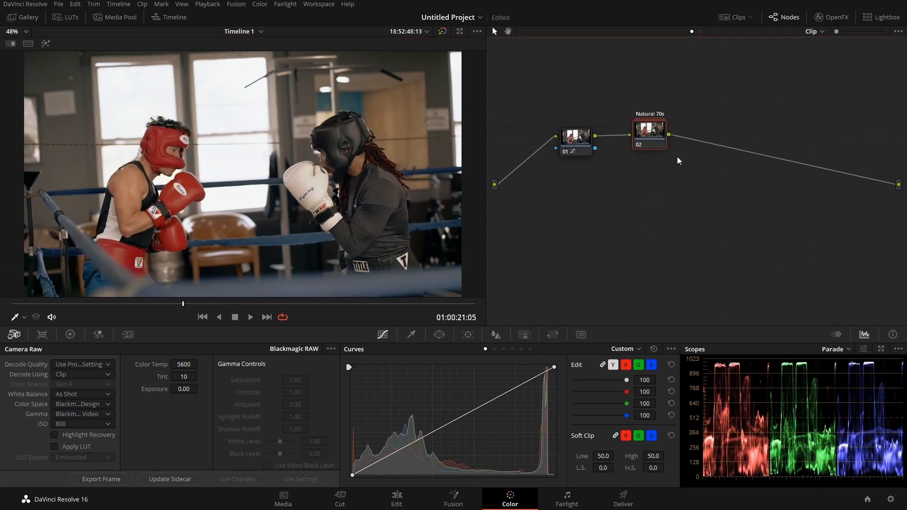
Step: Open the Natural 70s compound node and inspect its first inner node's adjustments
double_click(650, 134)
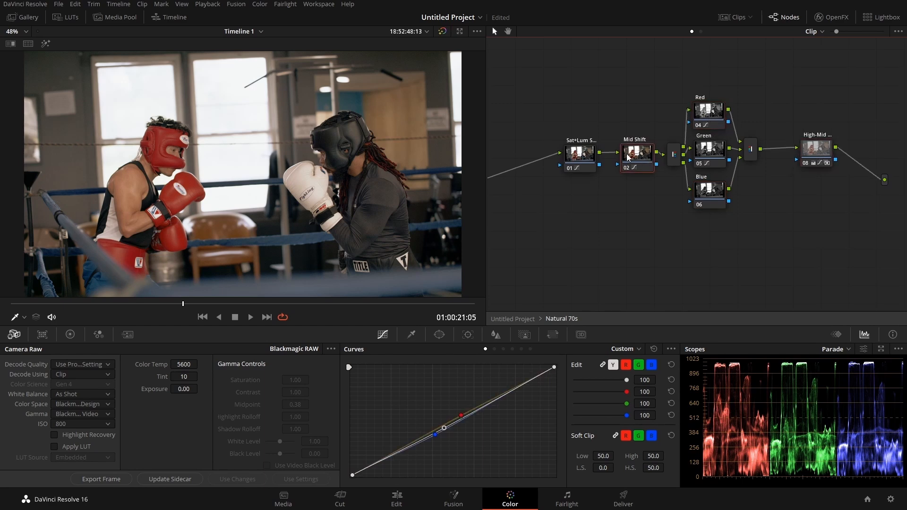
click(579, 153)
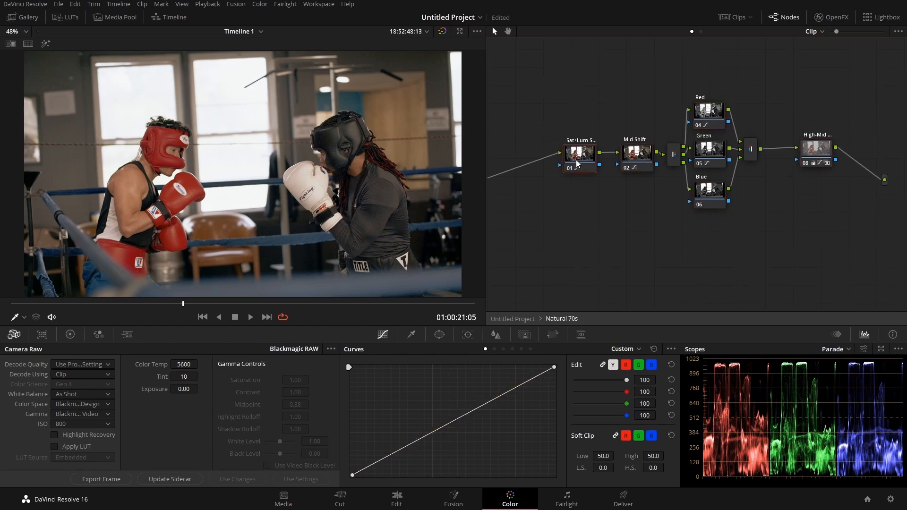
click(396, 499)
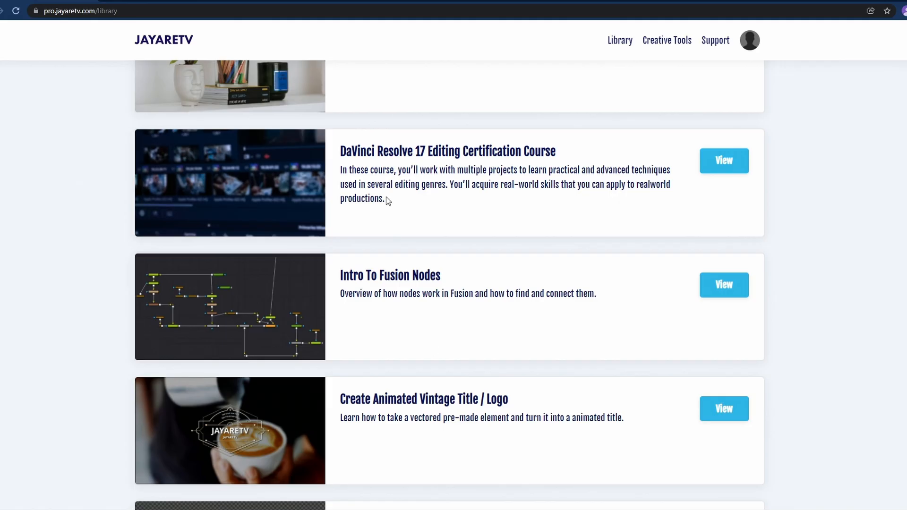
mouse_move(413, 415)
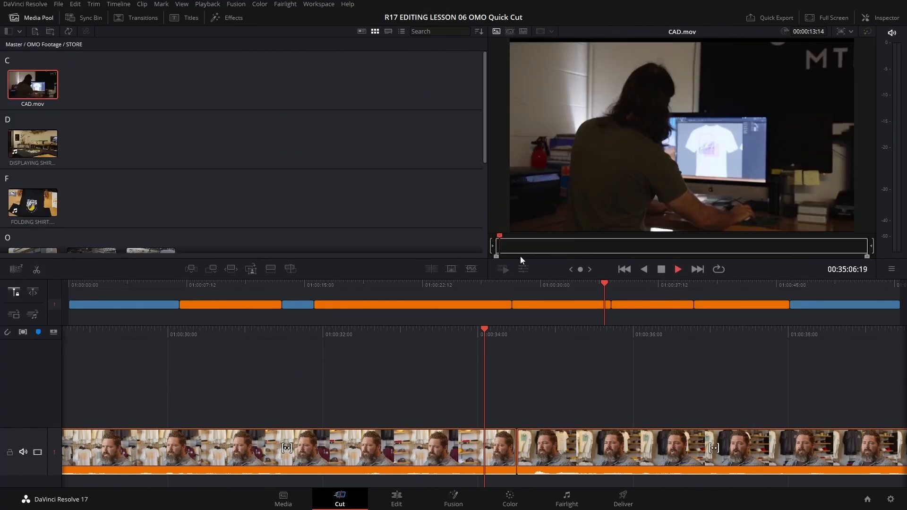
Step: Switch to the Edit page dialogue project and select the Take Selector clip
click(396, 499)
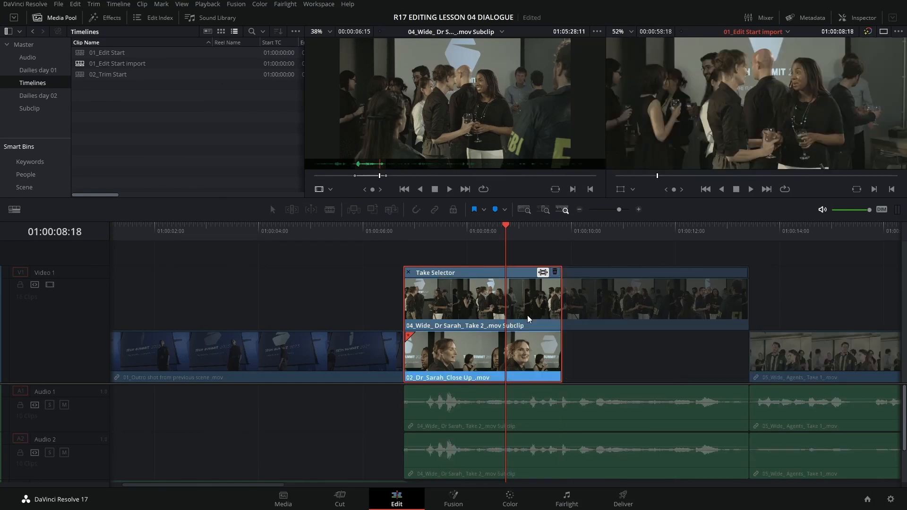
click(453, 499)
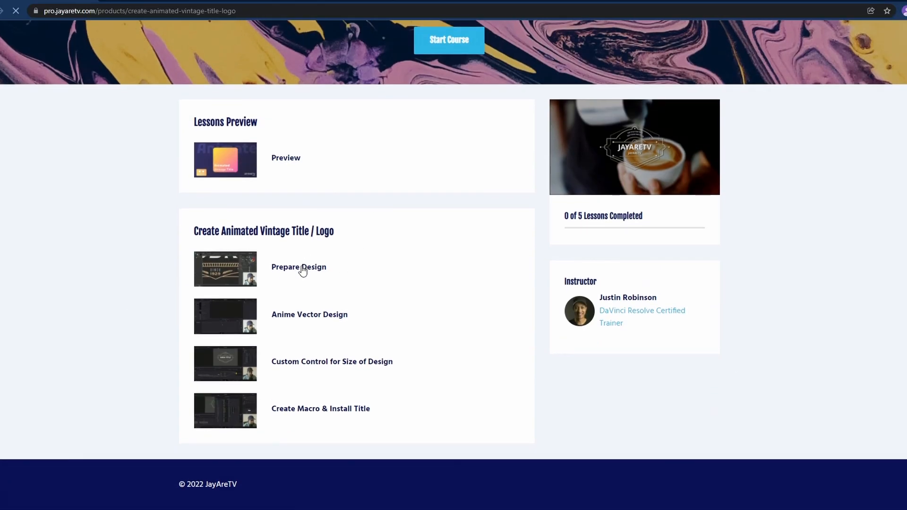
Step: Go to jayaretv.com's Pro dropdown and choose Mini Courses
click(299, 266)
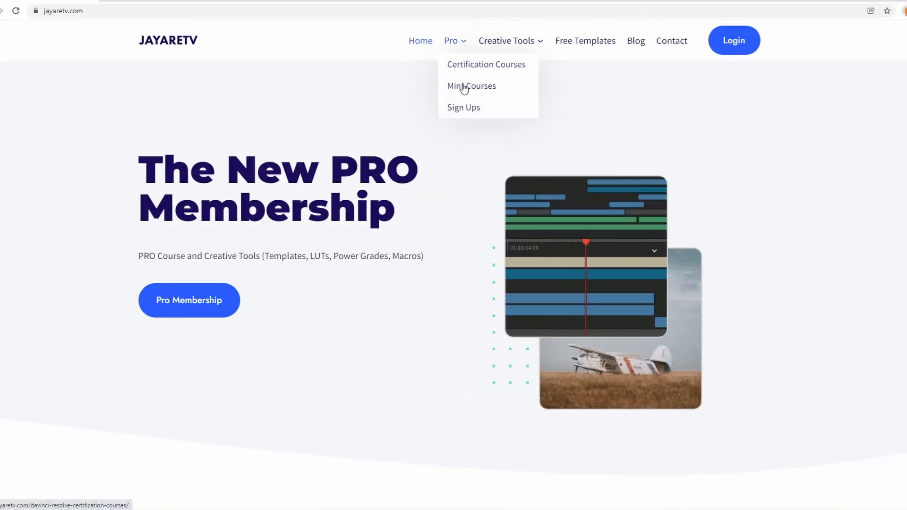
click(471, 85)
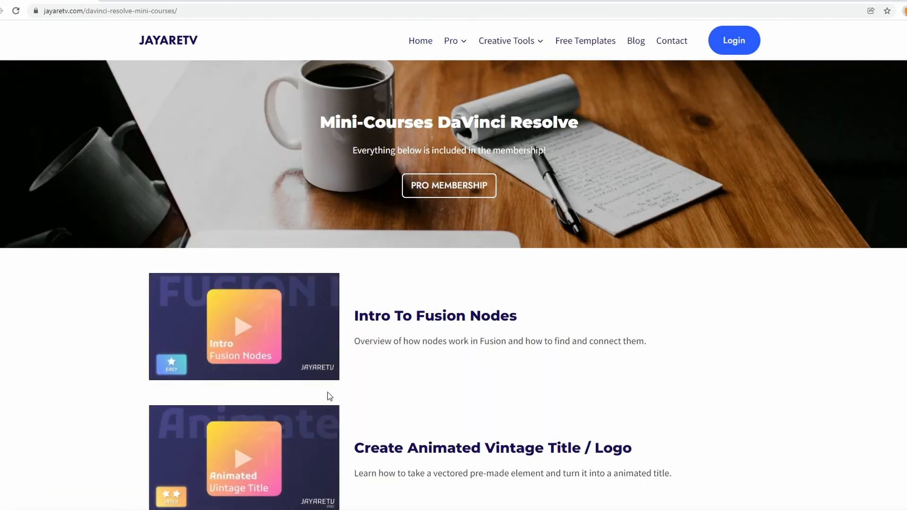
click(452, 41)
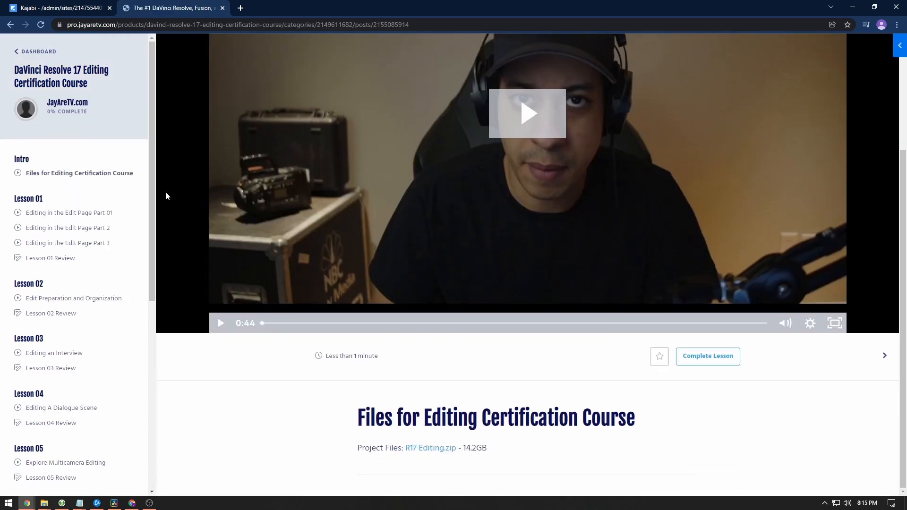
Step: Open the Editor End User Certification Exam lesson at the bottom of the sidebar
scroll(down, 3)
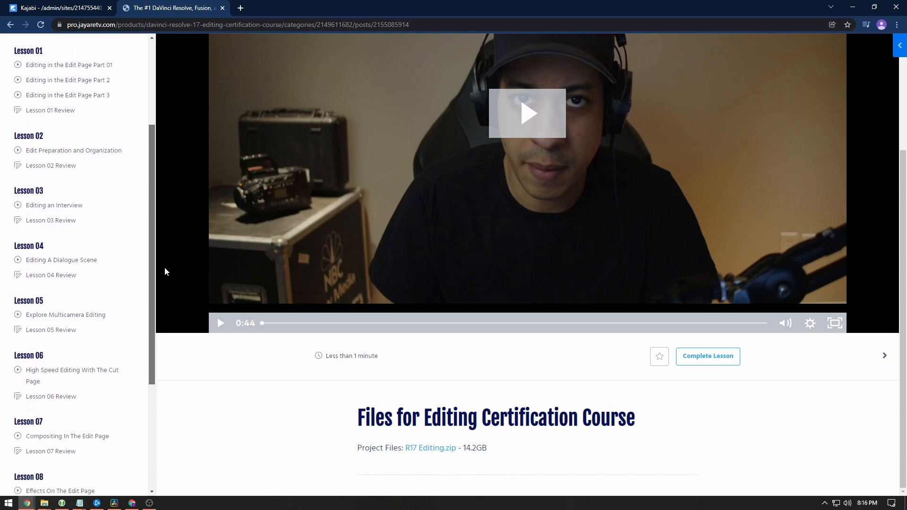
scroll(down, 3)
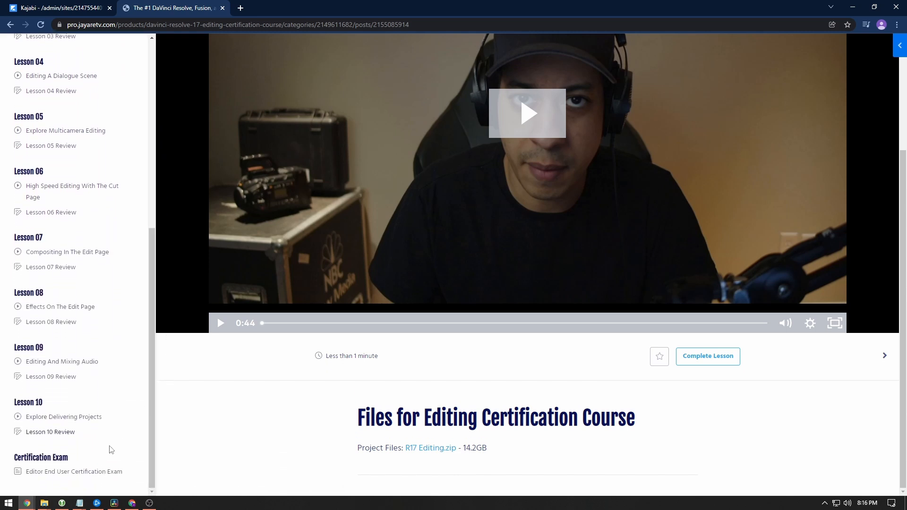
click(74, 471)
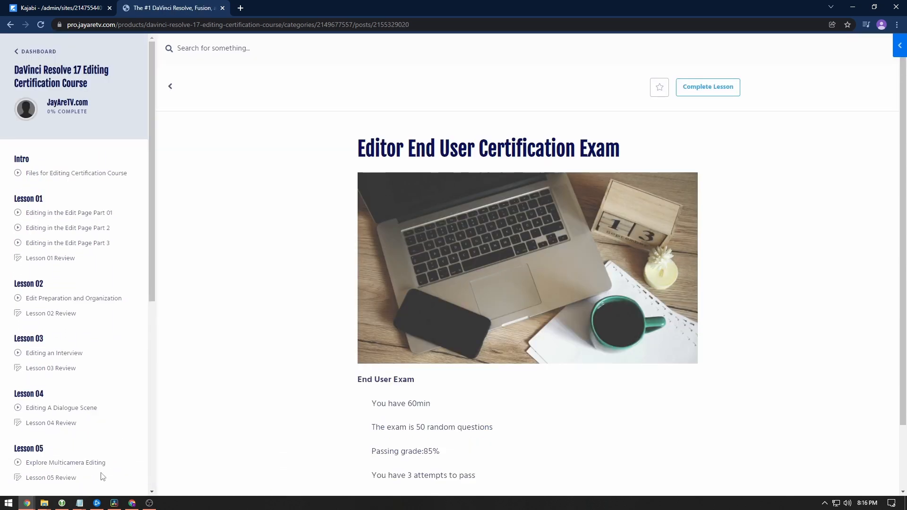
Step: Open the Creative Tools header dropdown showing titles, transitions and effects
click(469, 62)
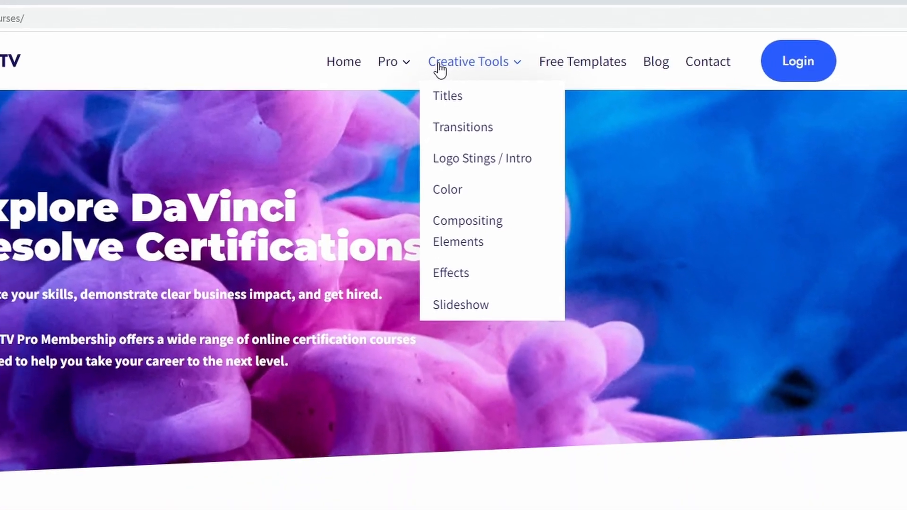
click(448, 96)
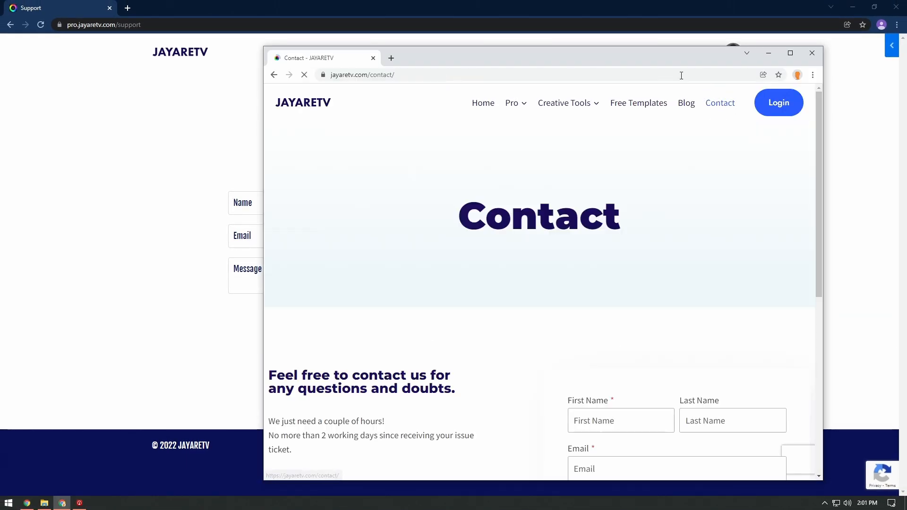
Step: Scroll down the Contact page to the name, email, subject and message form
scroll(down, 3)
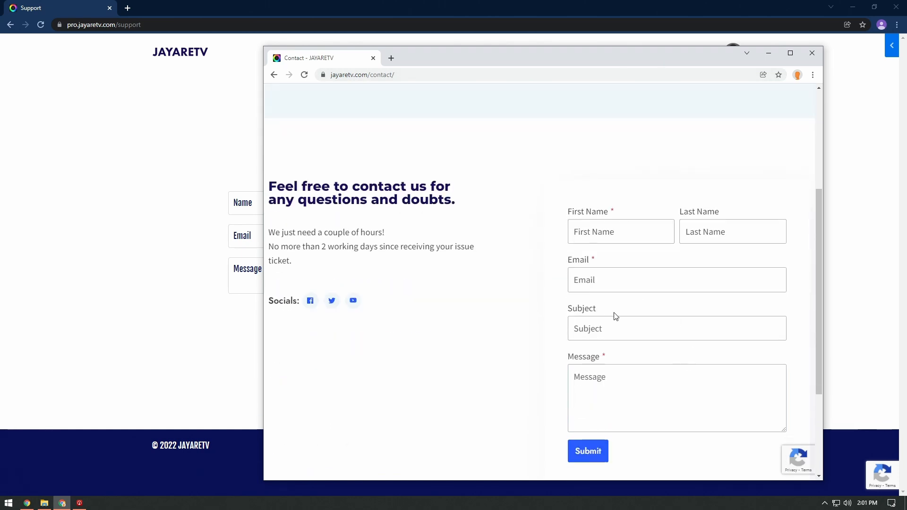